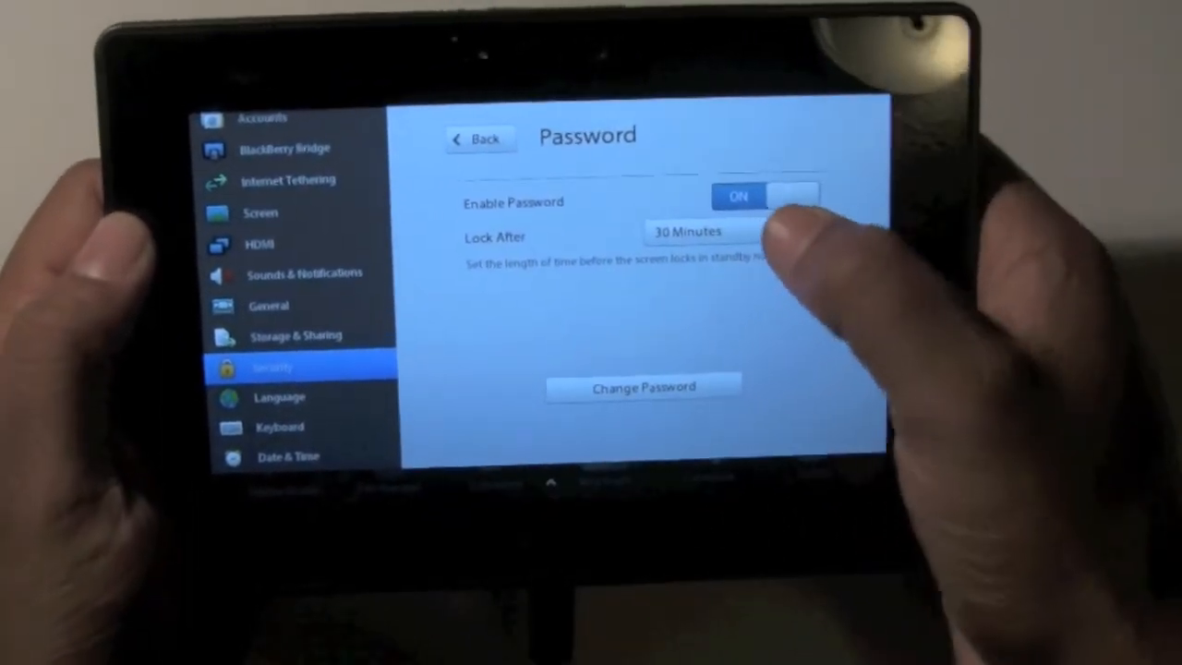
Step: Change the Lock After timeout from 30 to 10 Minutes
click(707, 231)
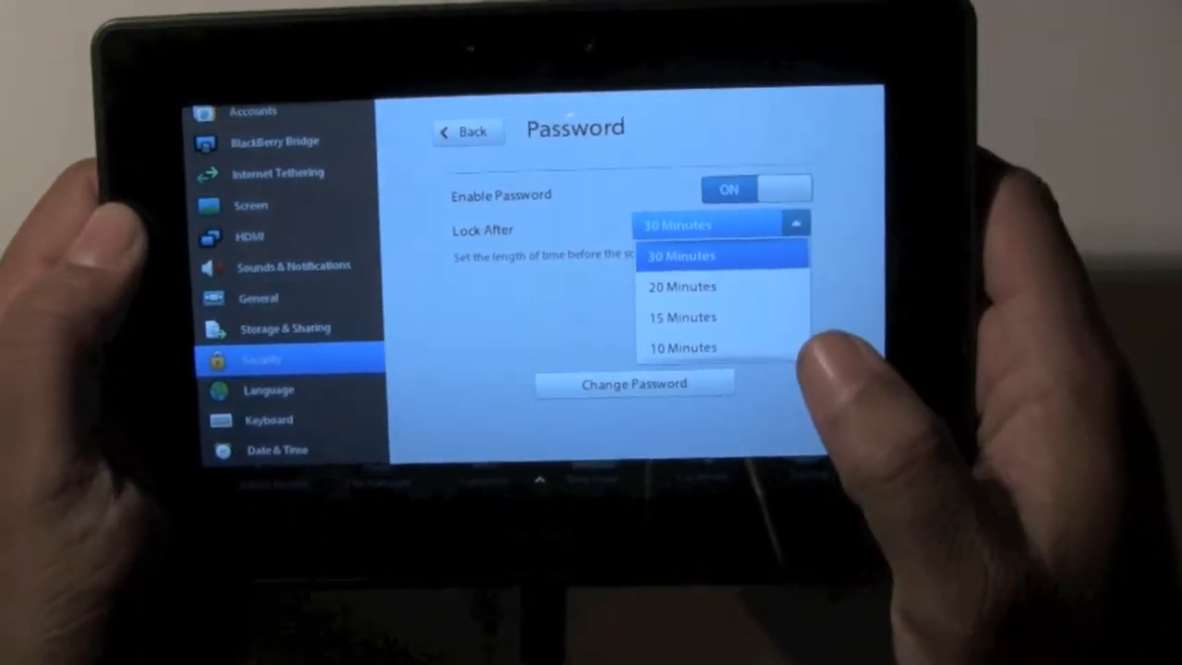
click(683, 347)
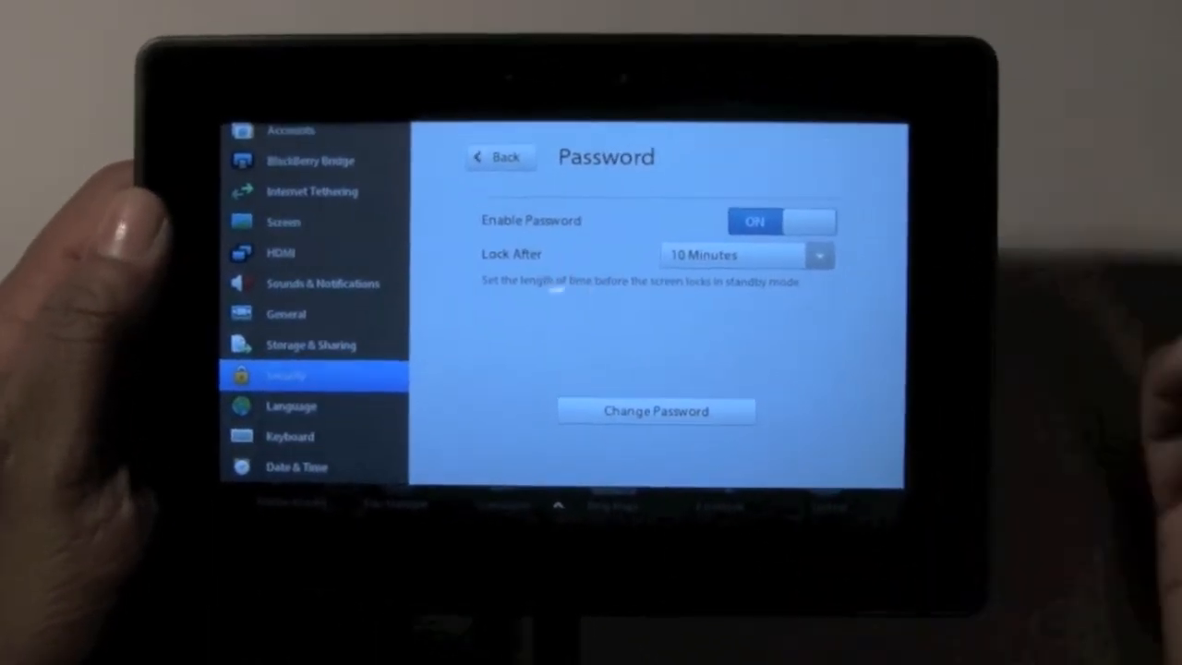
click(656, 411)
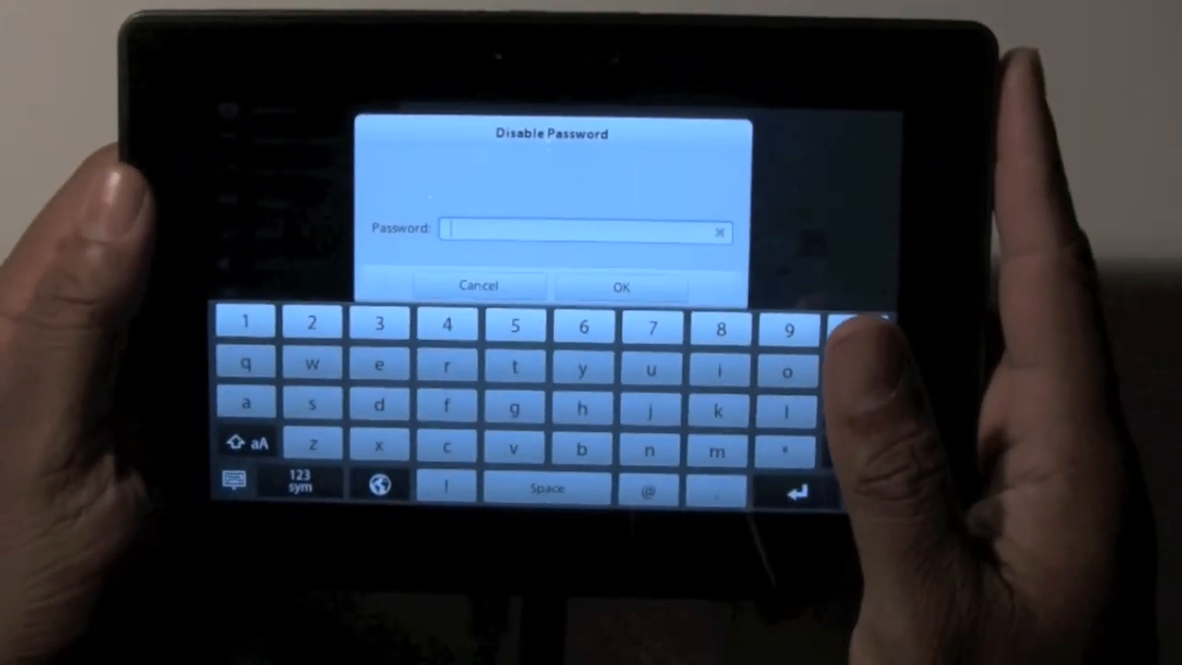
Step: Enter the current password on the on-screen keyboard to disable the password
click(246, 320)
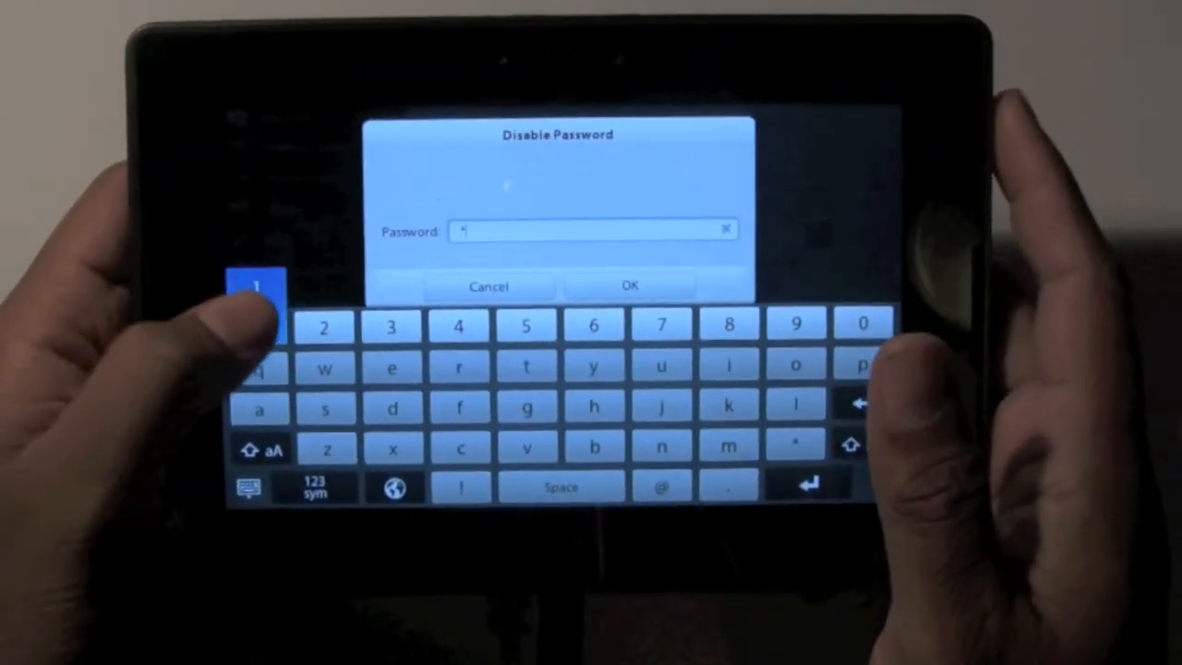
click(631, 285)
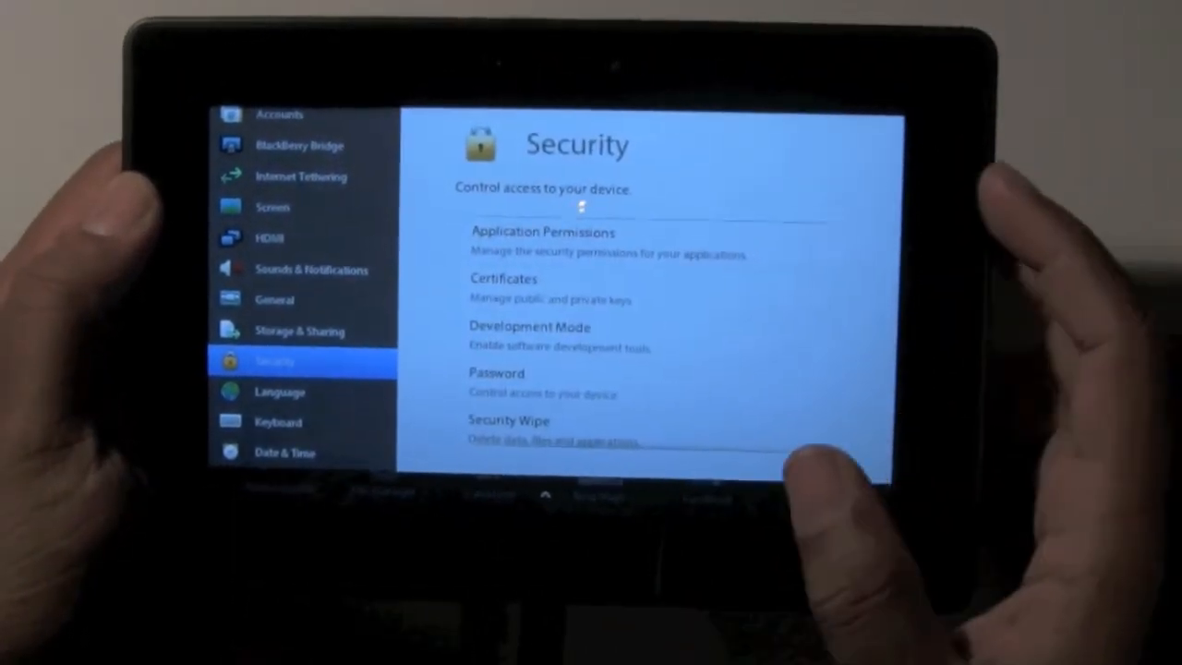
scroll(up, 3)
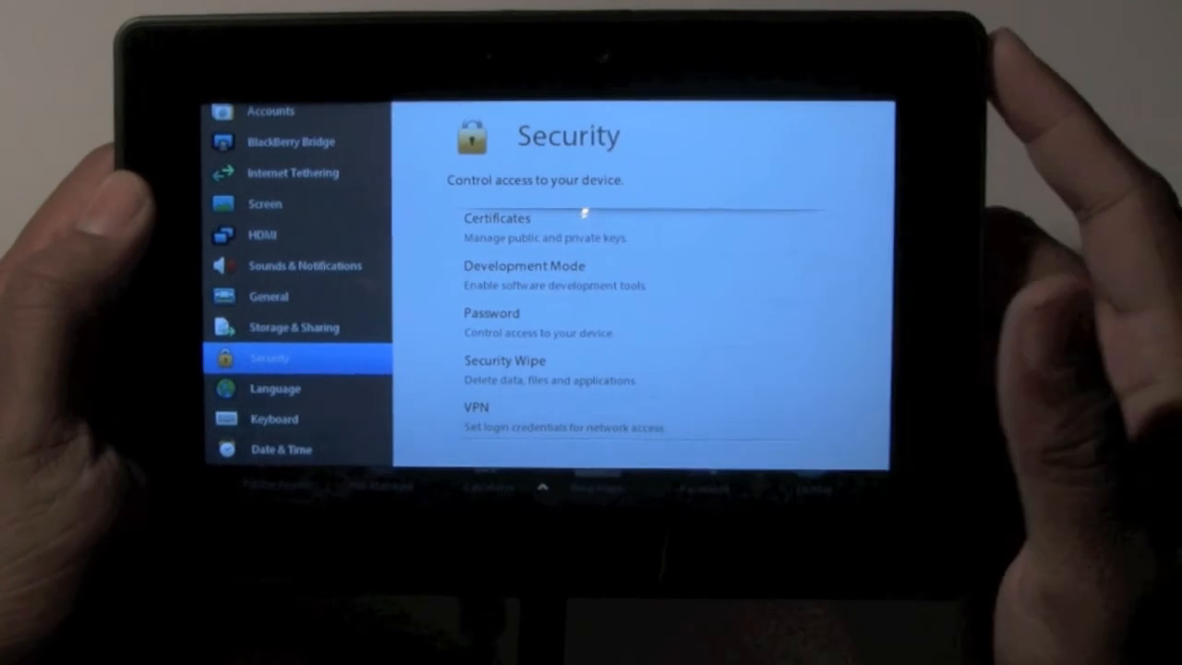